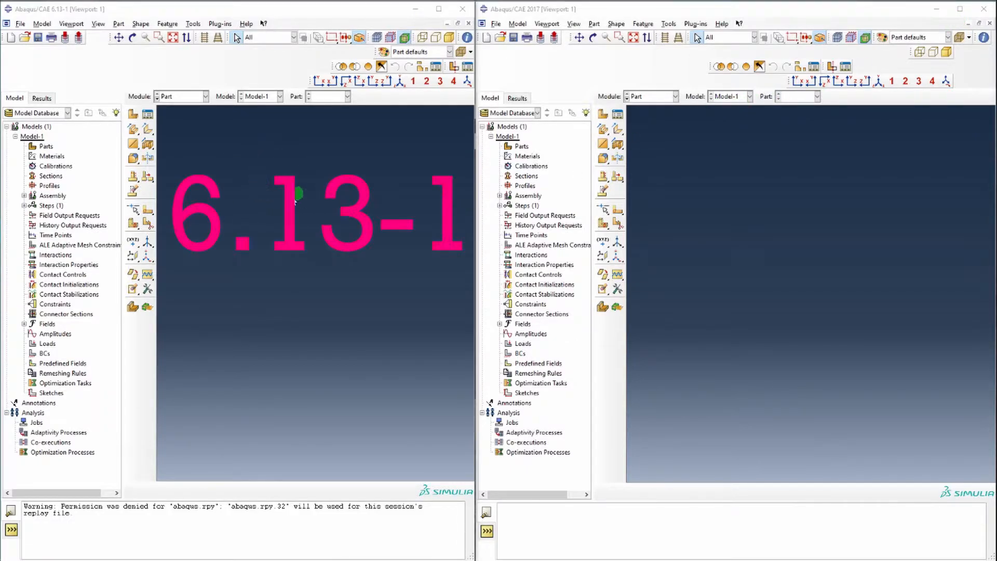
pyautogui.moveTo(306, 229)
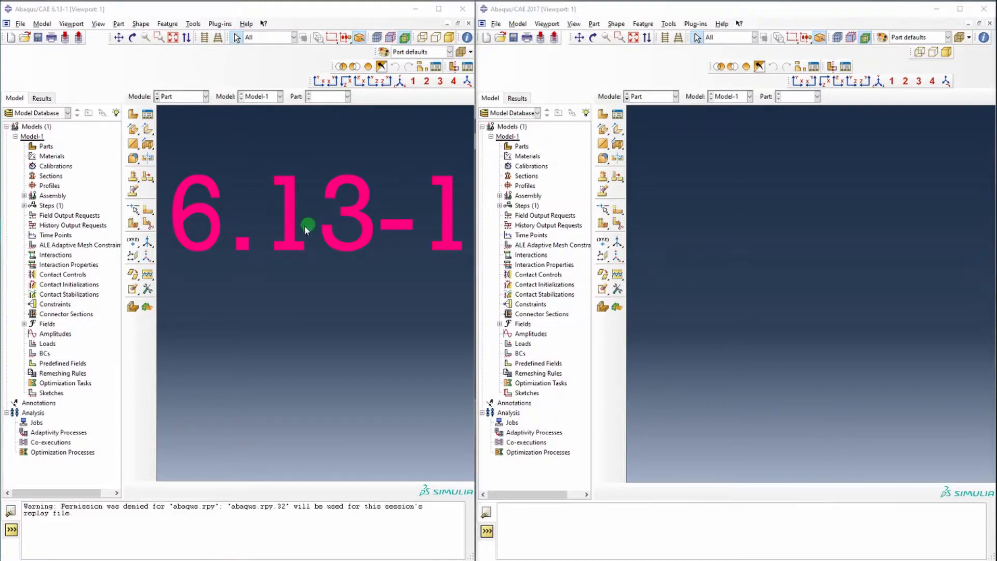
pyautogui.moveTo(314, 211)
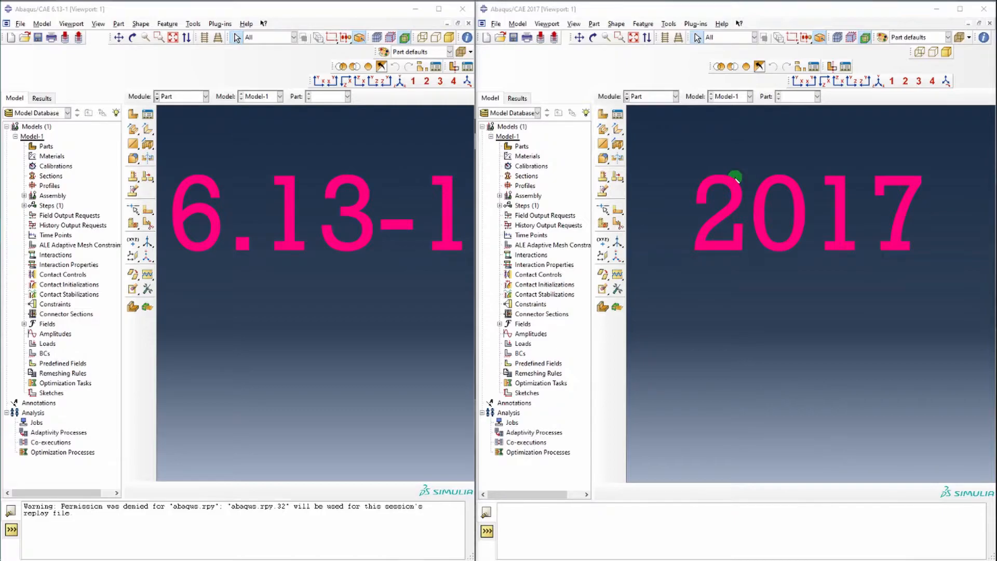
pyautogui.moveTo(771, 172)
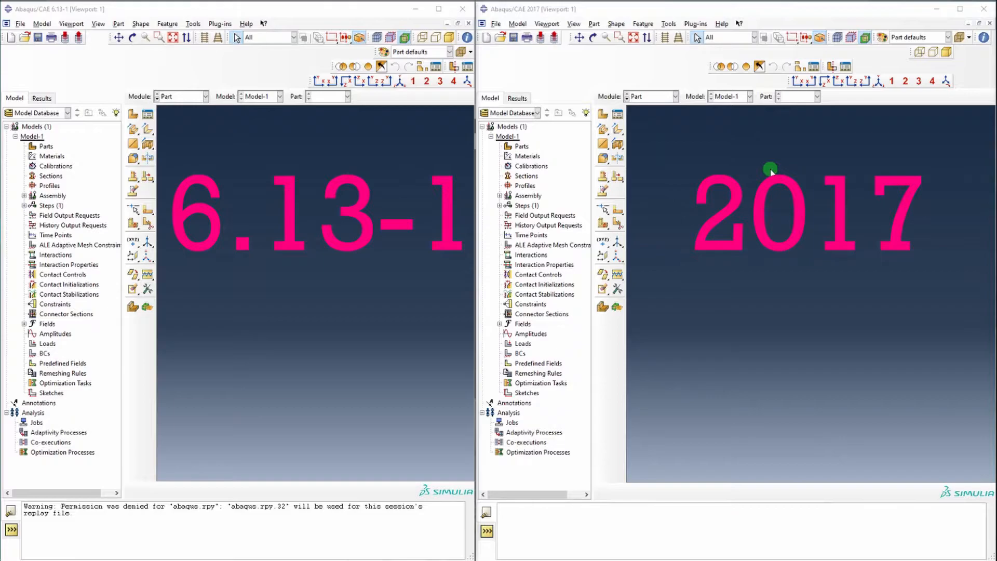
pyautogui.moveTo(612, 120)
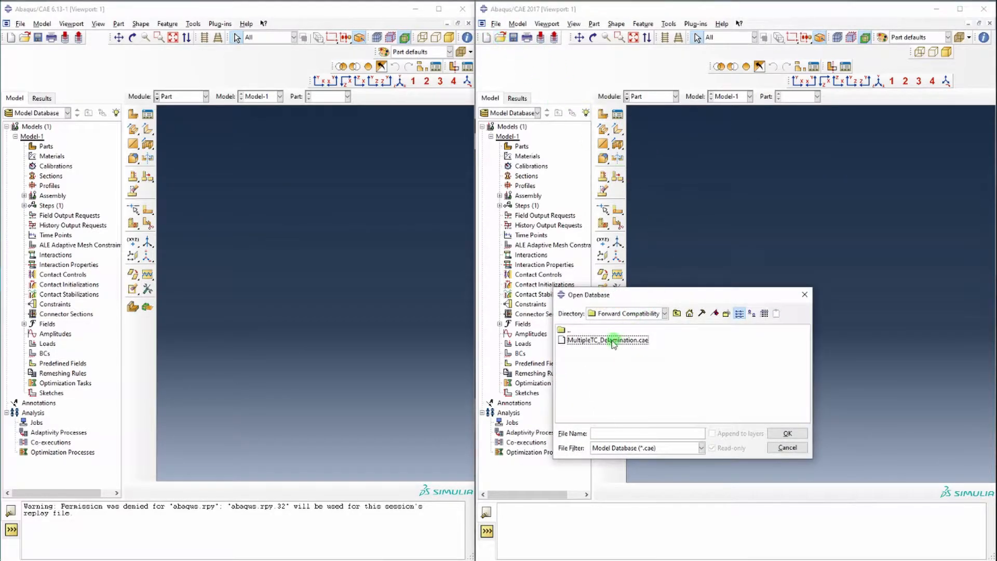
# Step: Load MultipleTC_Delamination.cae and switch to the Assembly module showing the beam between rollers
pyautogui.click(787, 434)
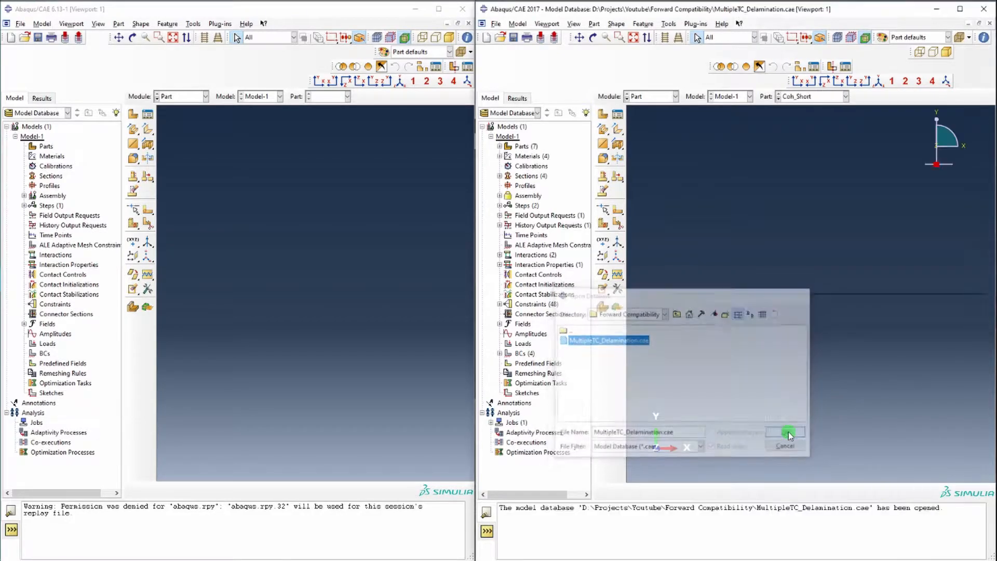
pyautogui.click(785, 432)
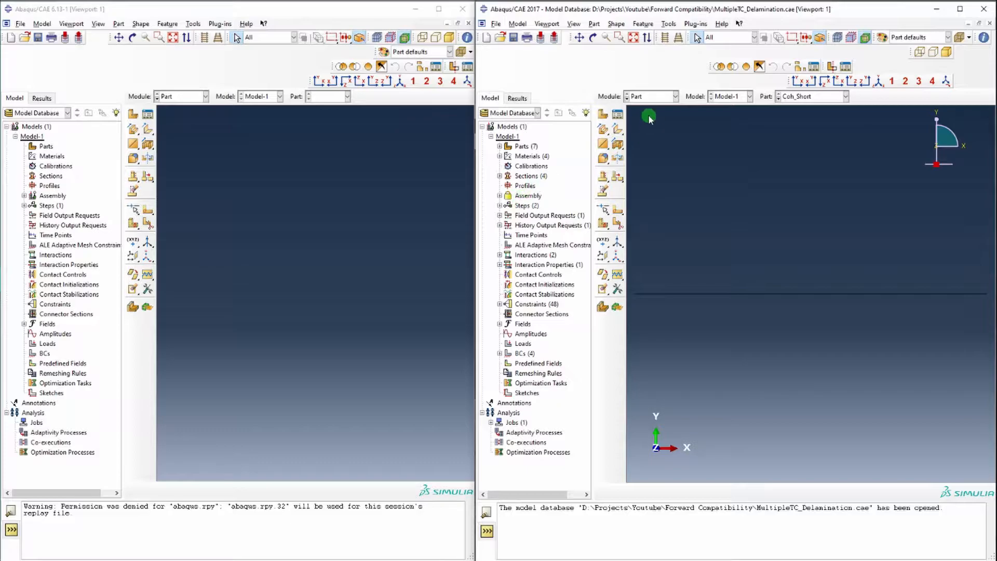
pyautogui.click(649, 96)
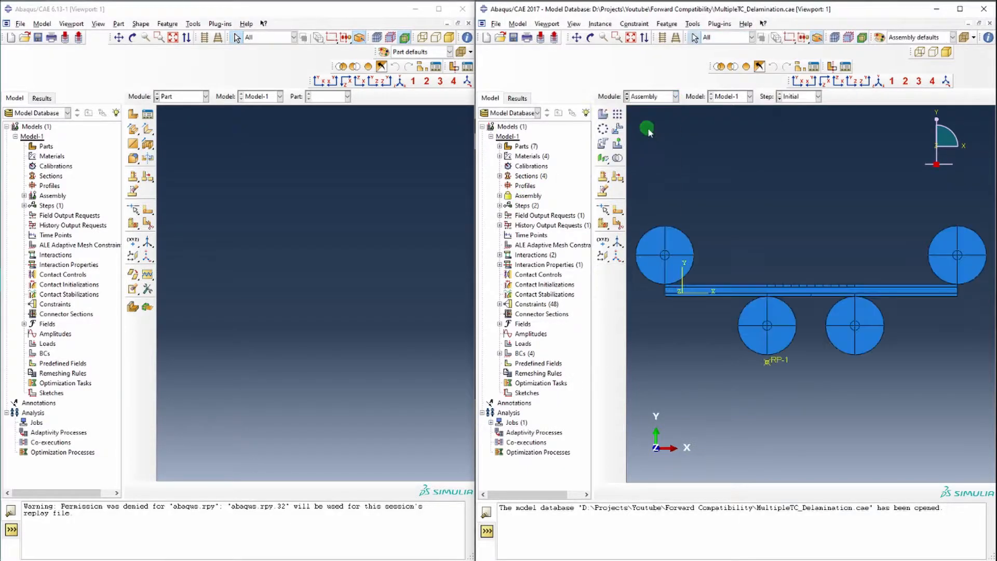
pyautogui.moveTo(736, 214)
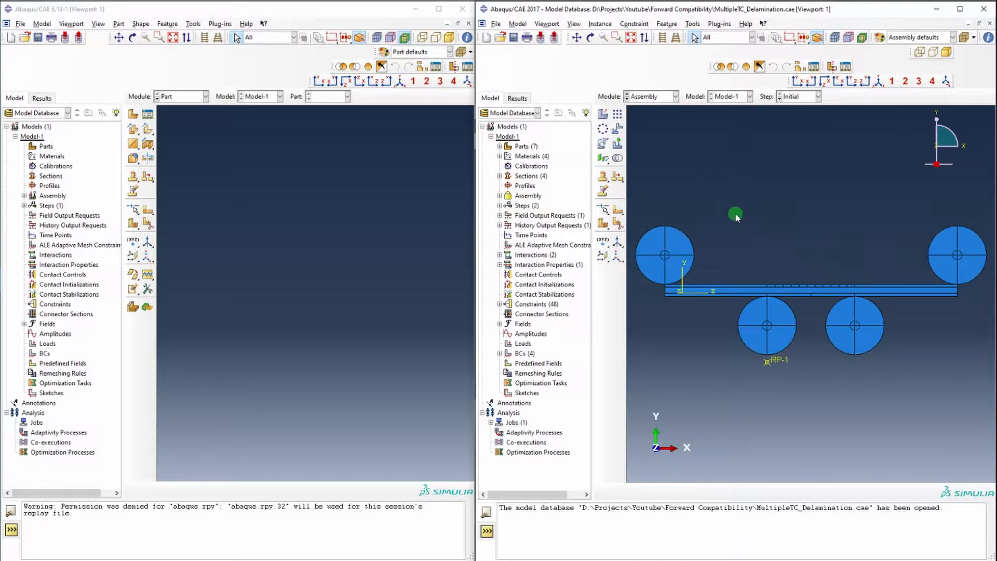
pyautogui.moveTo(21, 24)
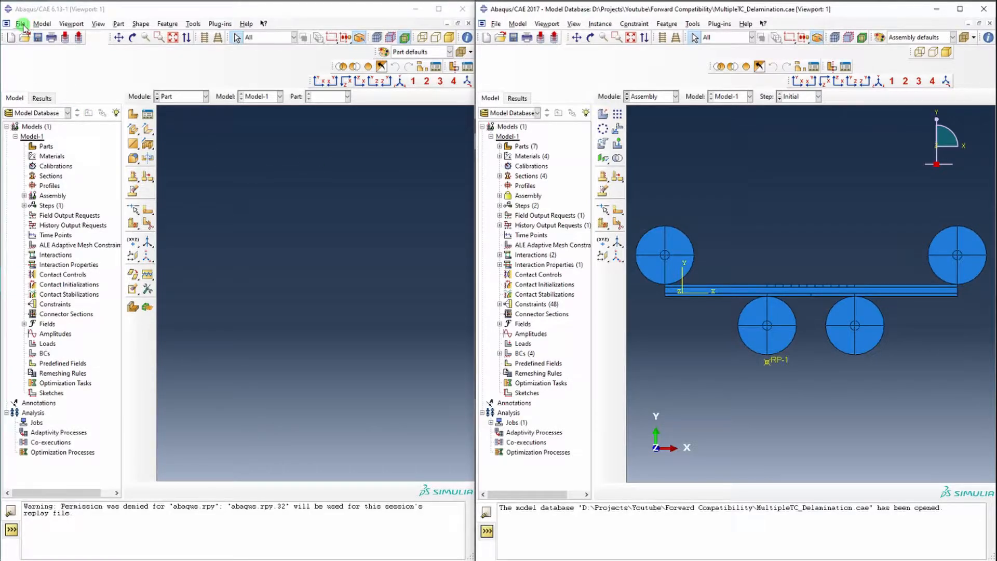
pyautogui.click(509, 37)
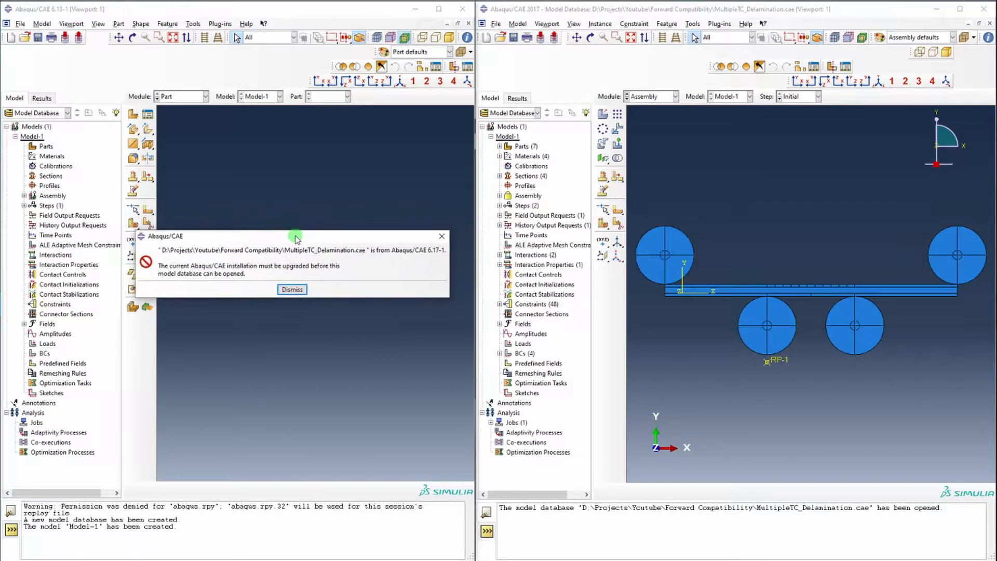
pyautogui.moveTo(225, 268)
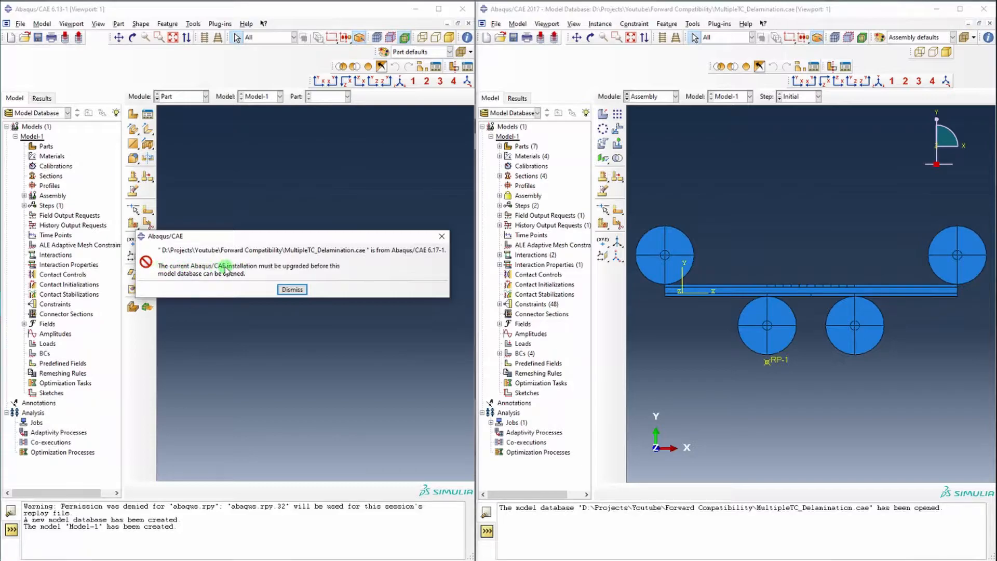
pyautogui.moveTo(323, 267)
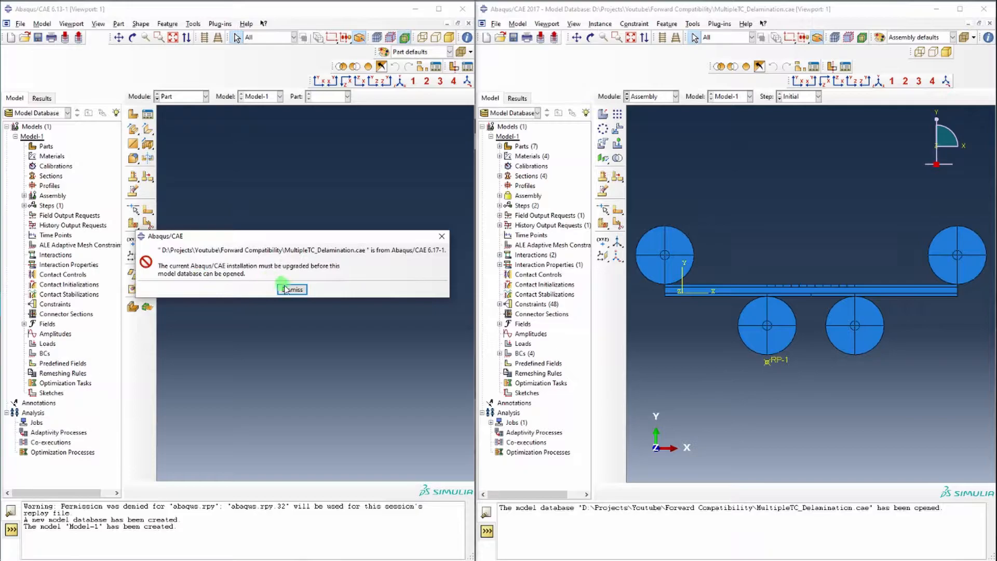
pyautogui.click(291, 290)
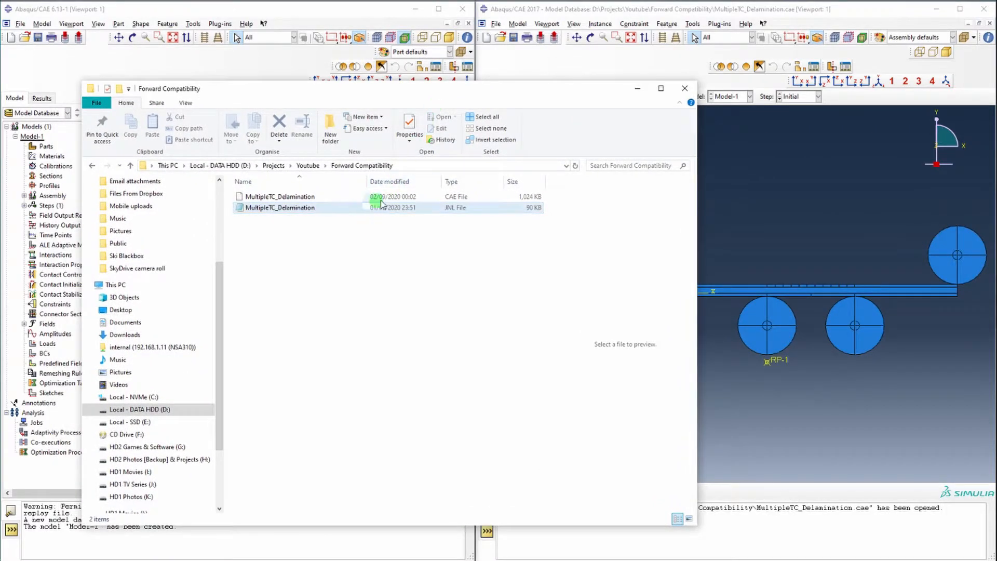
pyautogui.moveTo(455, 215)
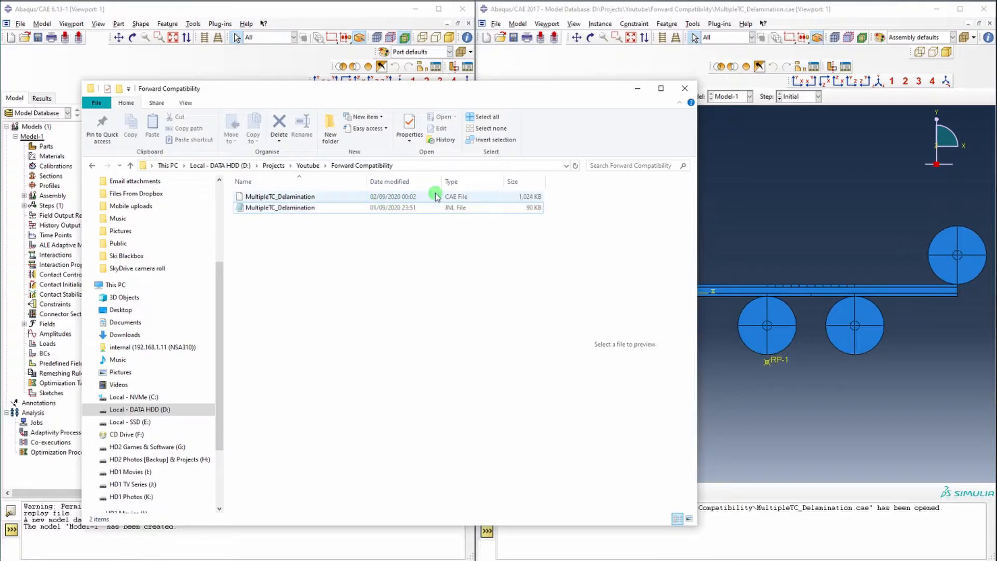
pyautogui.moveTo(363, 208)
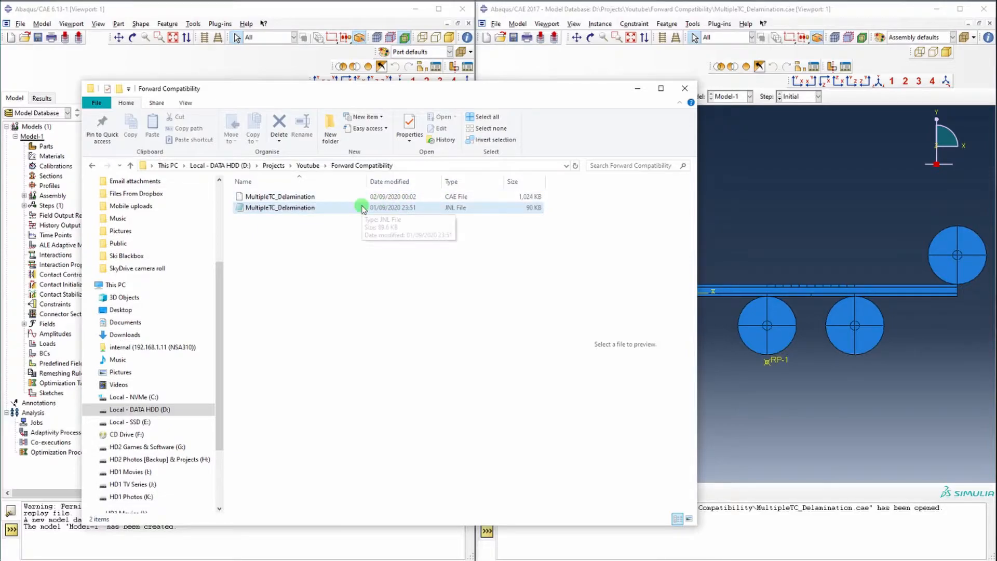
# Step: Open the MultipleTC_Delamination JNL file in Notepad to view its model-building commands
pyautogui.doubleClick(279, 208)
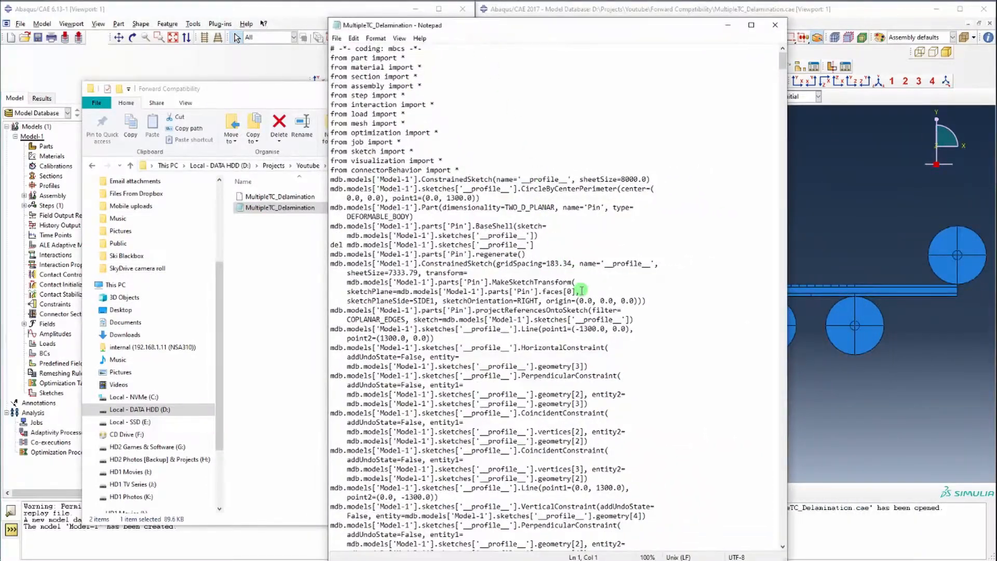
pyautogui.scroll(-3)
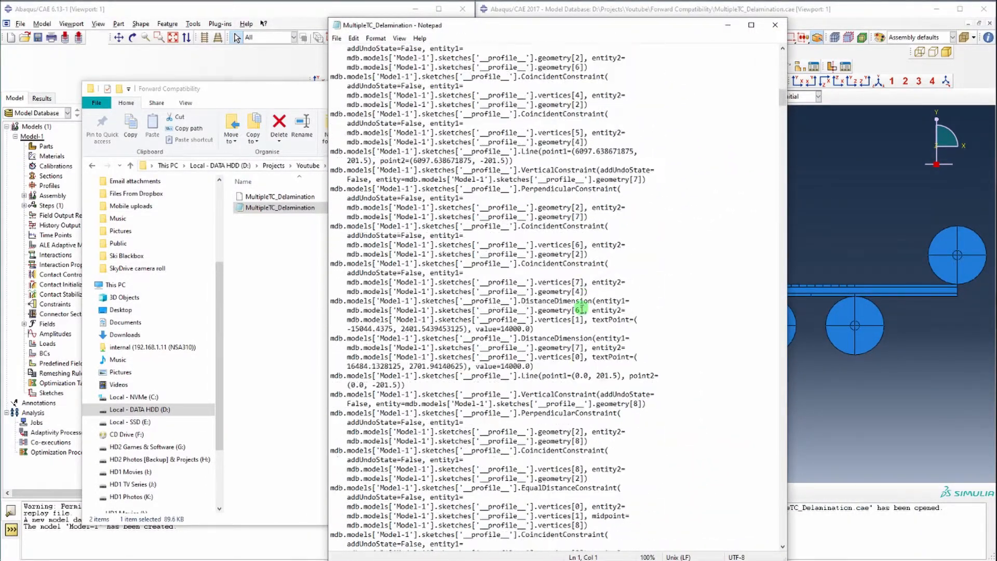
pyautogui.scroll(3)
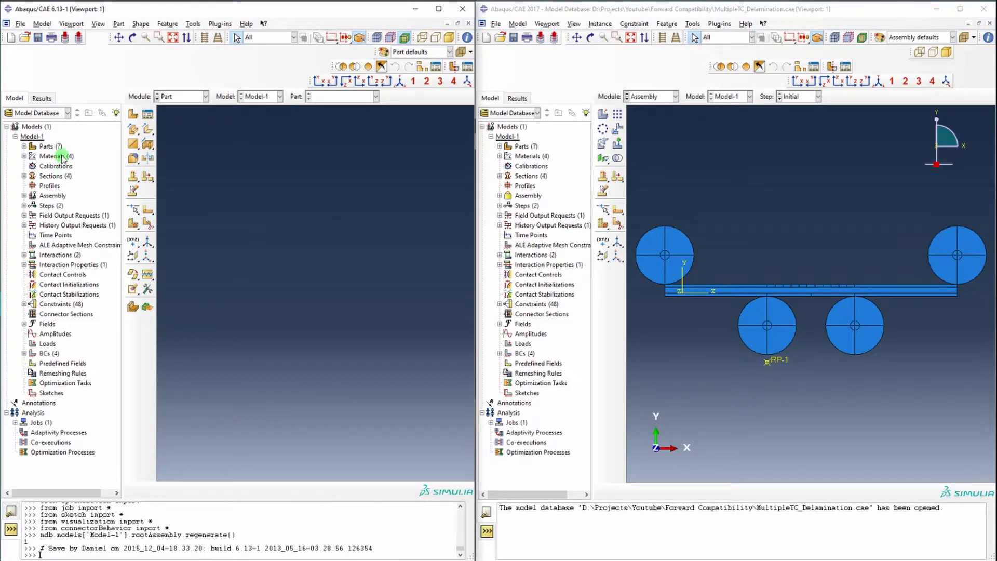
pyautogui.moveTo(56, 157)
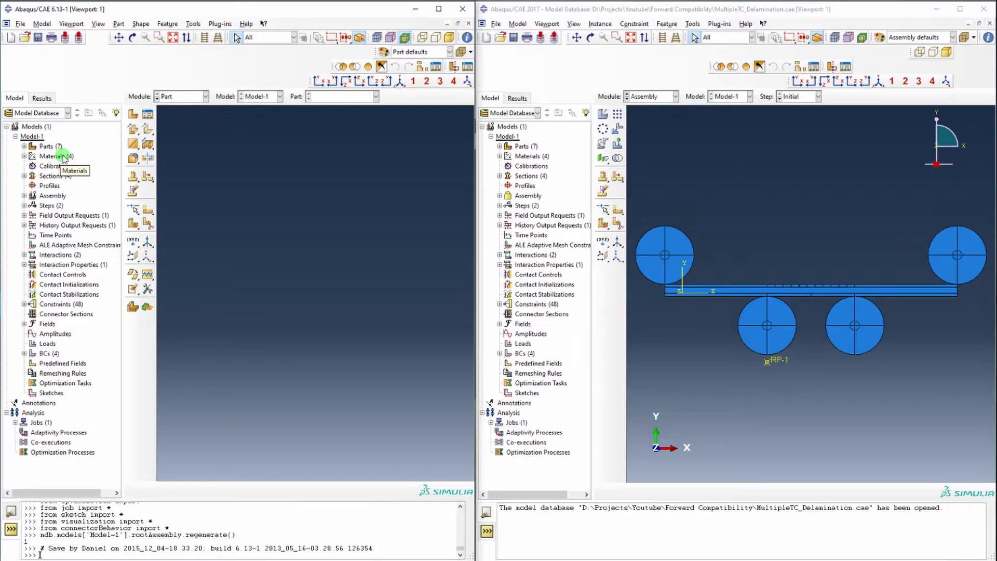
# Step: Choose Assembly from the 6.13 Module dropdown so the rebuilt rollers and beam appear
pyautogui.click(204, 96)
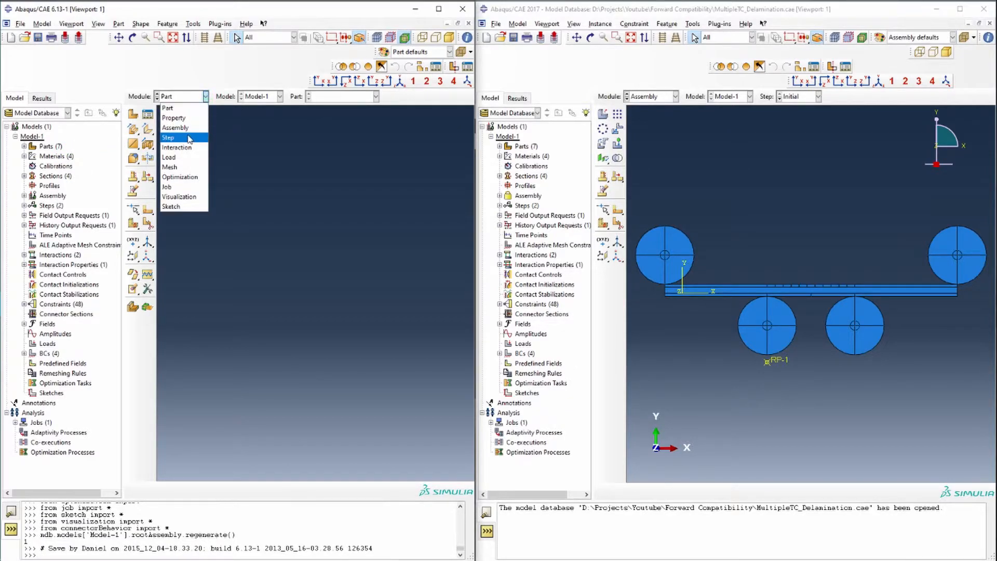
pyautogui.click(175, 127)
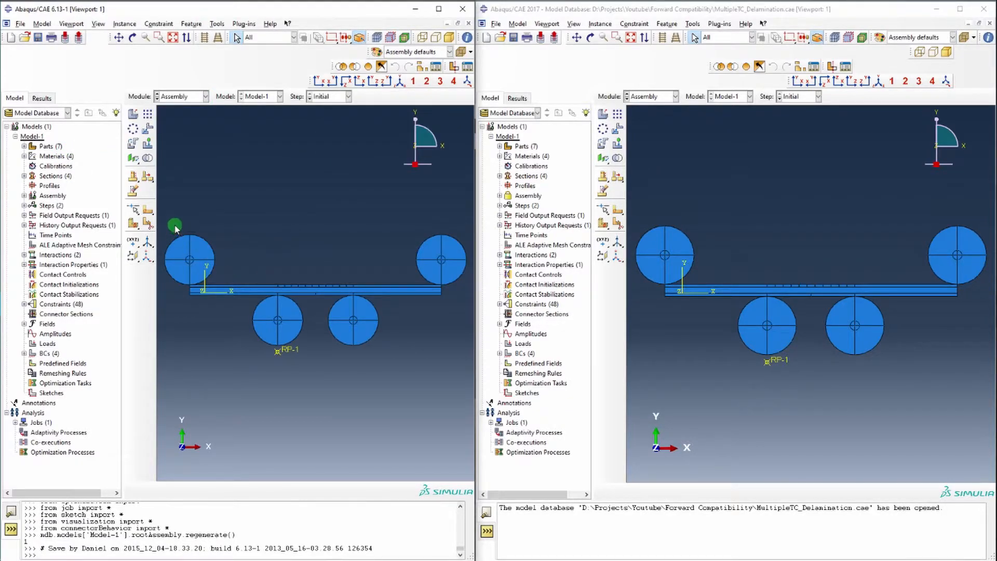
pyautogui.moveTo(189, 226)
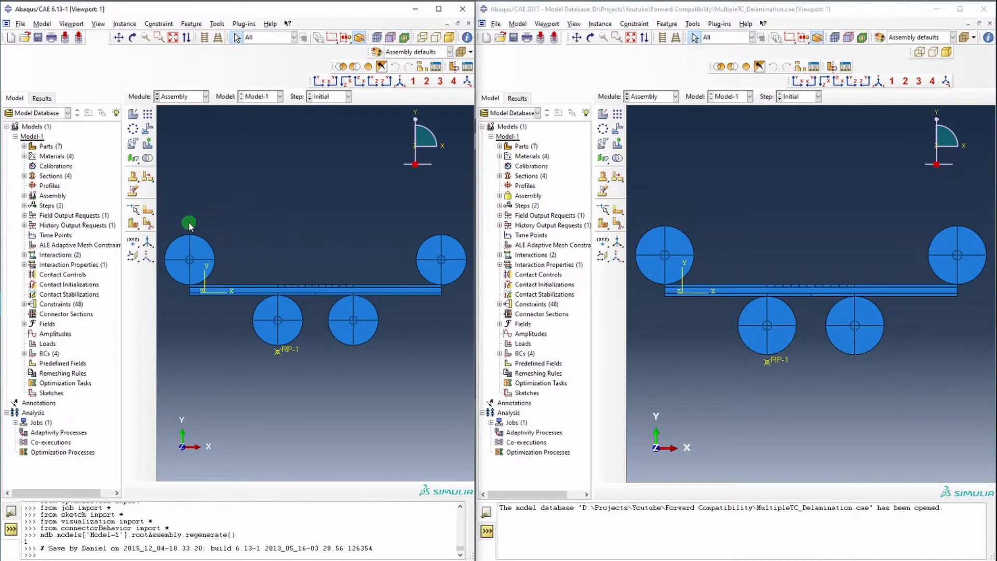
pyautogui.click(20, 24)
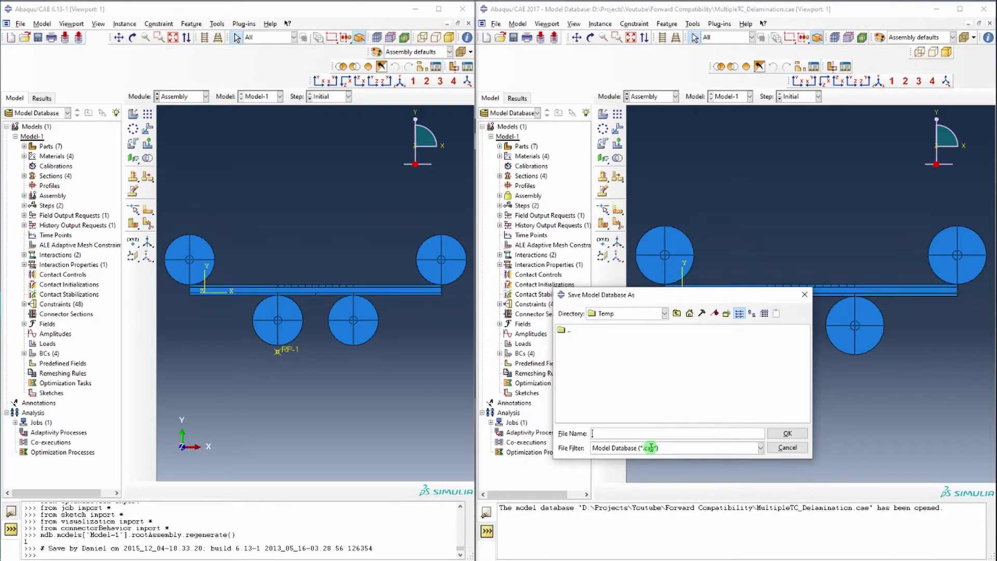
pyautogui.moveTo(649, 457)
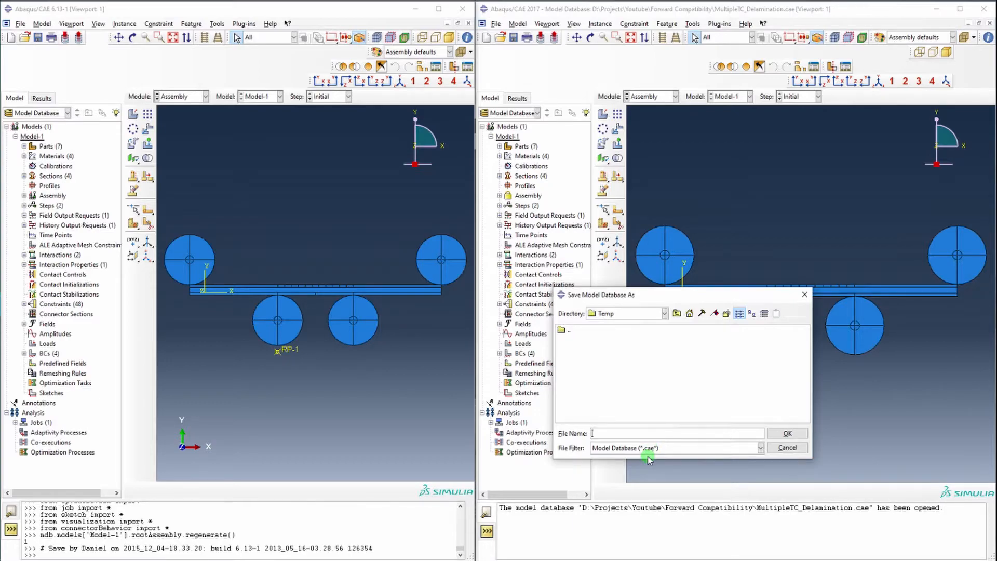
pyautogui.moveTo(693, 300)
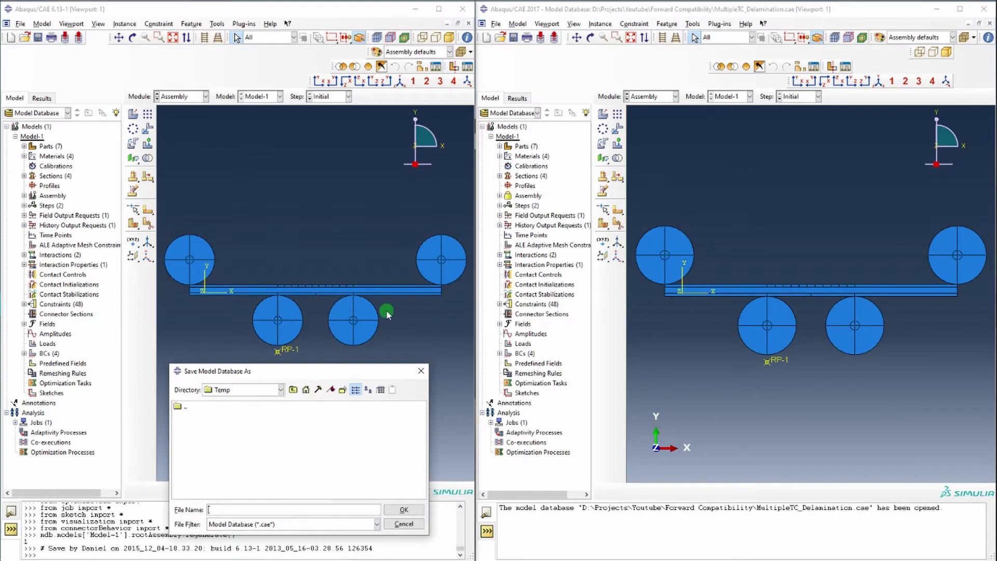
pyautogui.moveTo(72, 181)
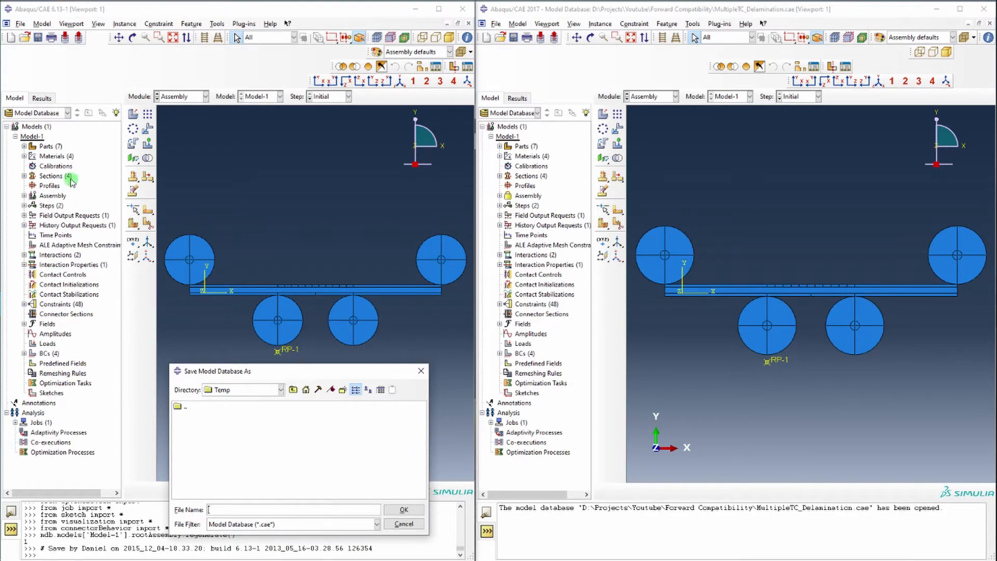
pyautogui.moveTo(66, 181)
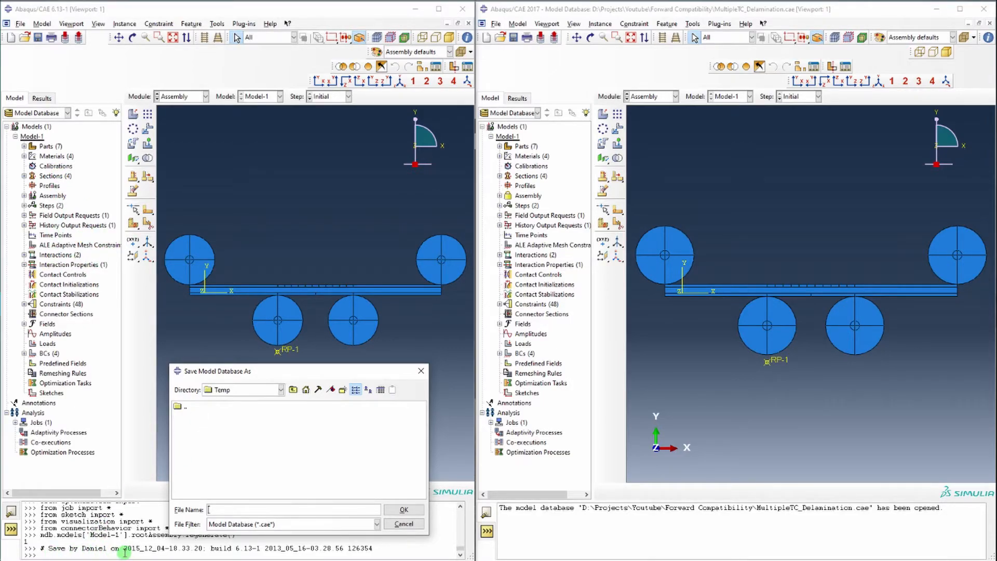
pyautogui.moveTo(349, 375)
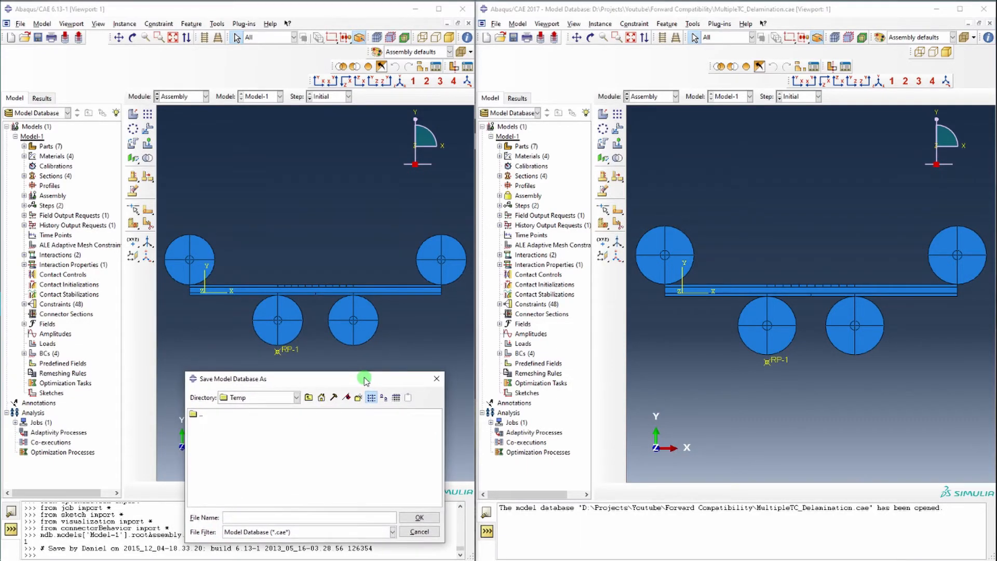
pyautogui.moveTo(240, 239)
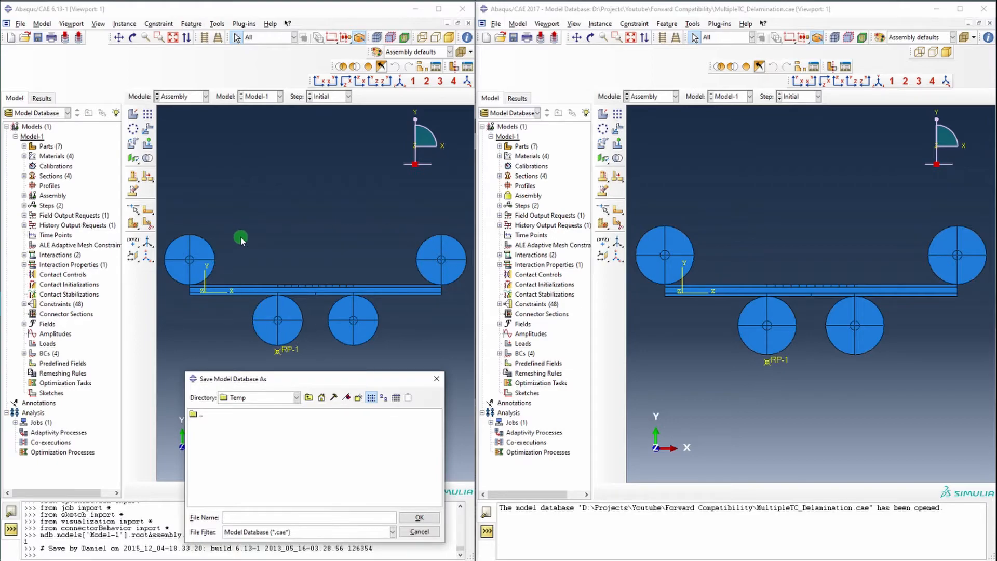
pyautogui.moveTo(308, 227)
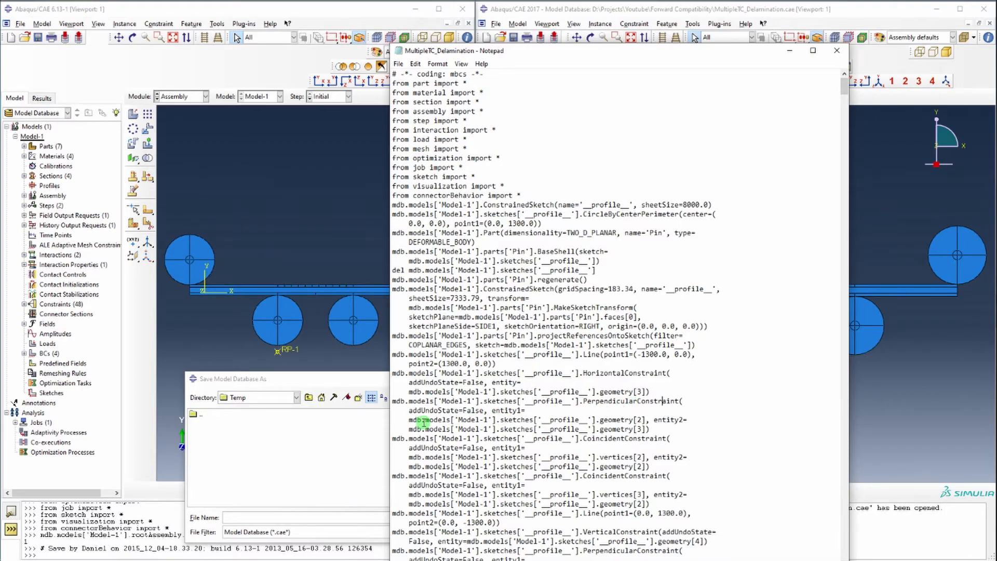
pyautogui.scroll(-3)
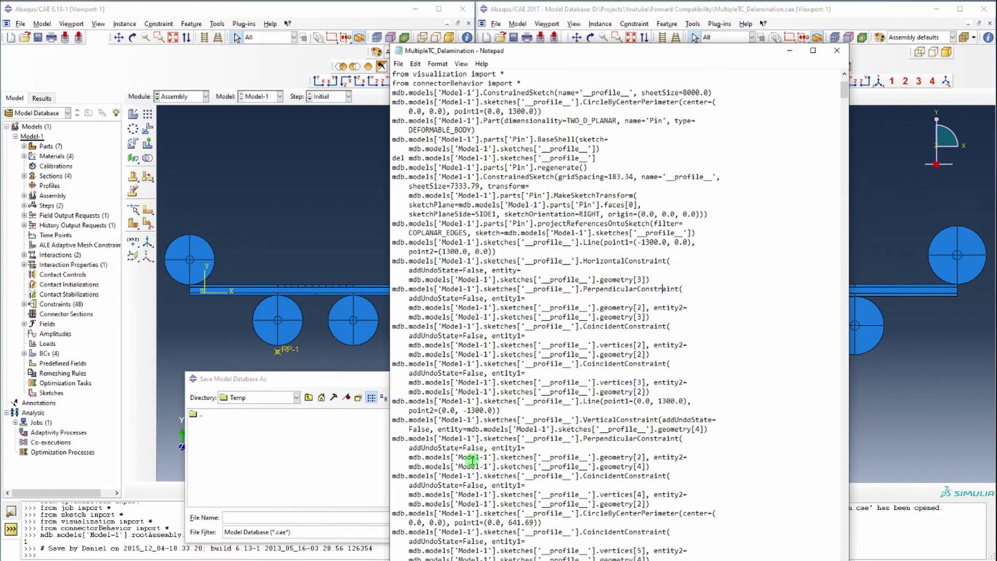
pyautogui.moveTo(762, 152)
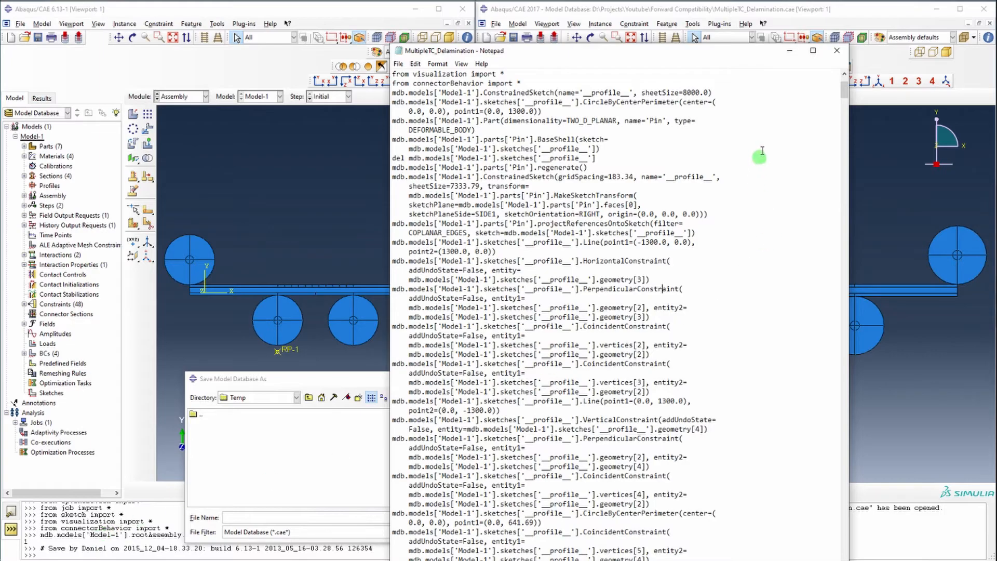
pyautogui.click(835, 50)
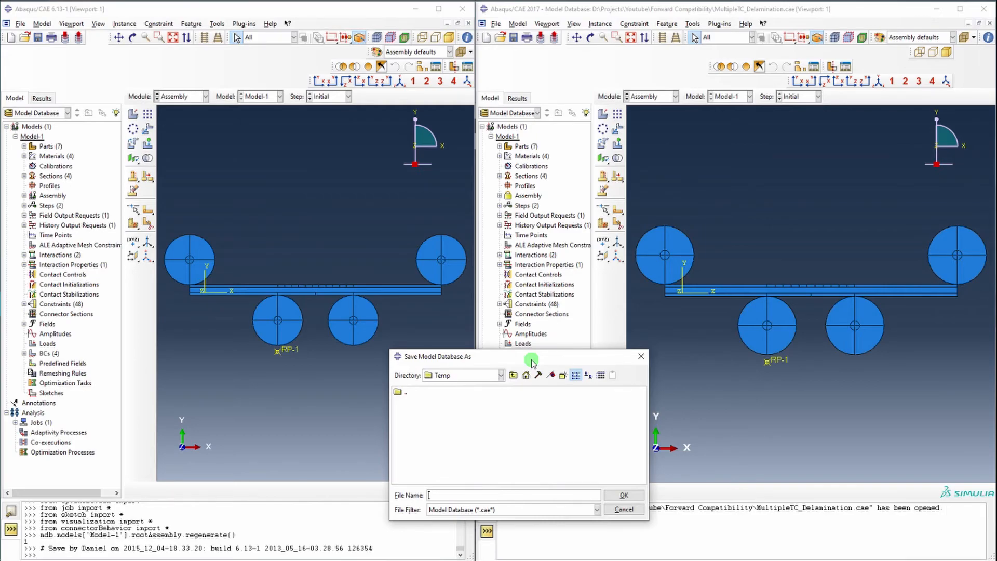
pyautogui.moveTo(646, 375)
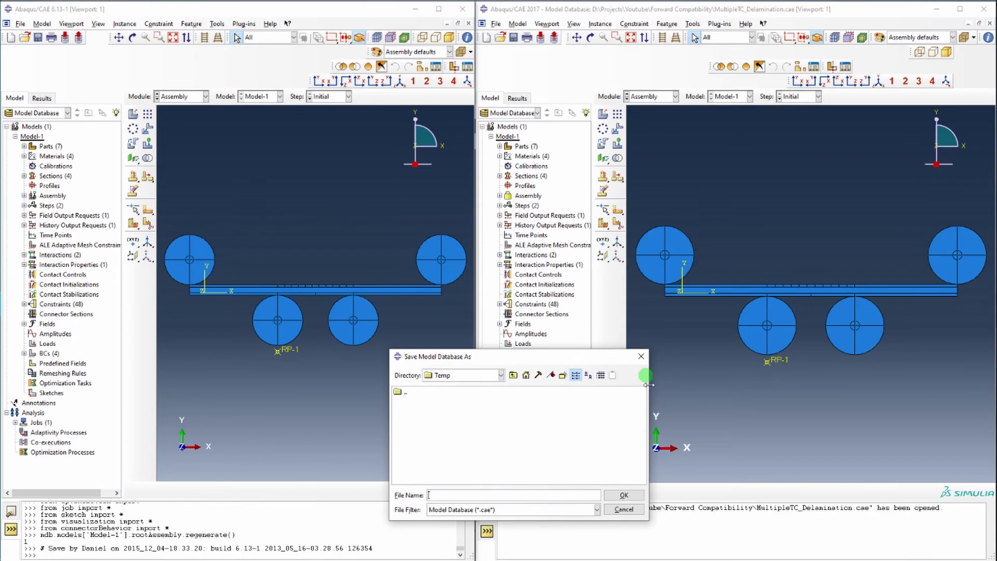